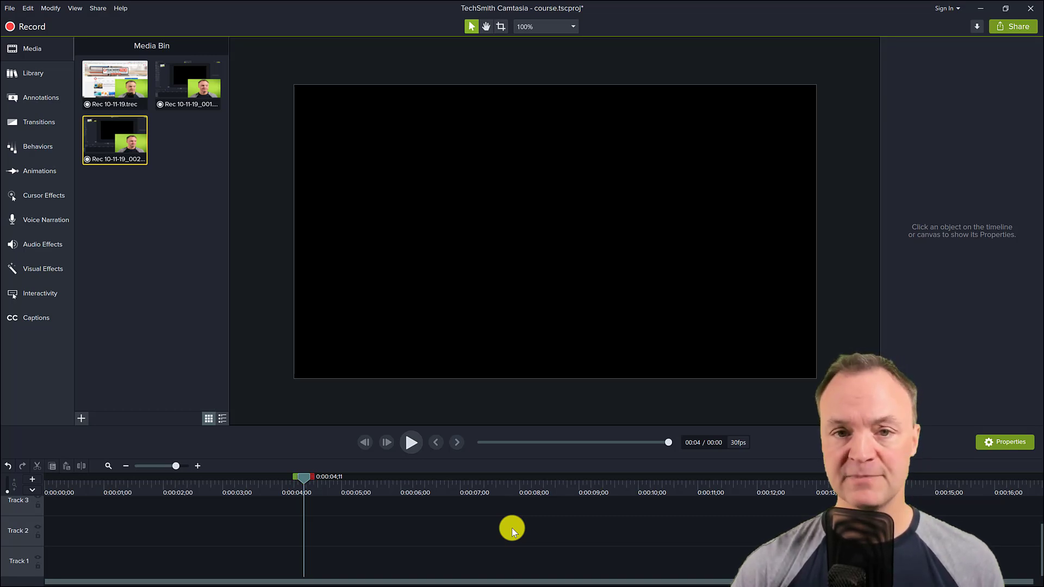
{"action": "mouse_move", "coordinate": [326, 349]}
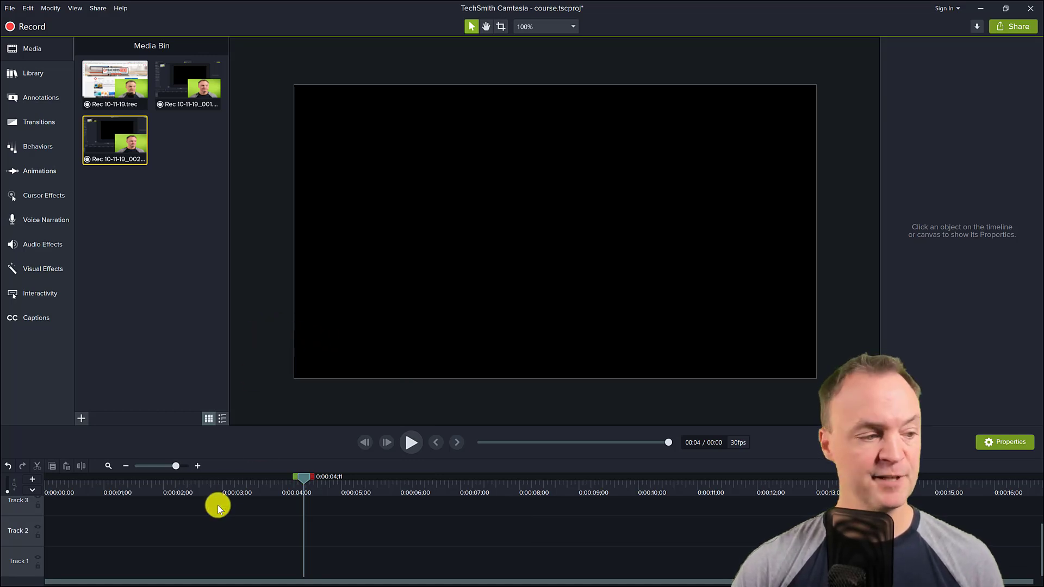
{"action": "mouse_move", "coordinate": [115, 142]}
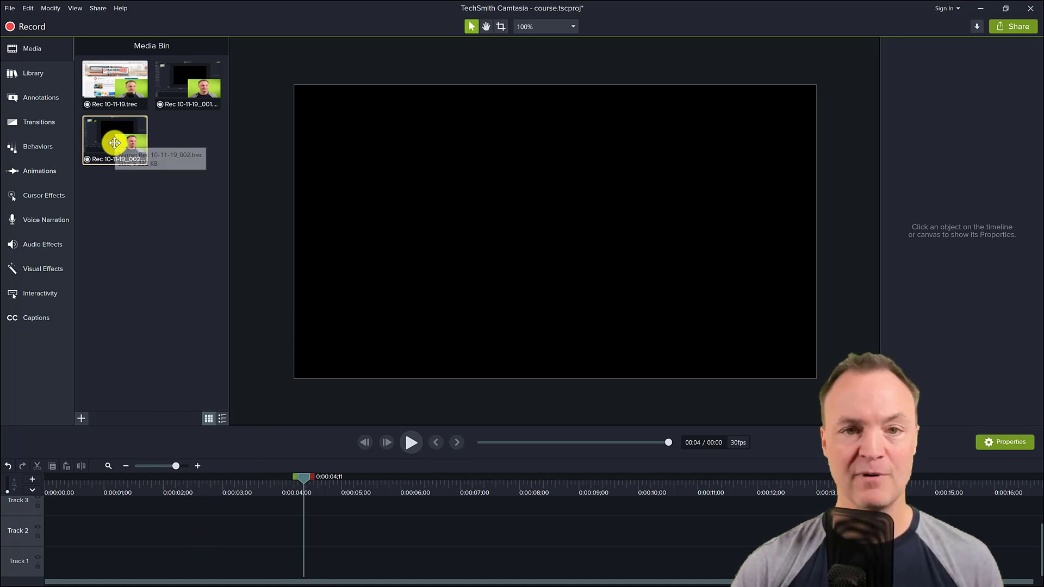
Place Rec 10-11-19_002 on the timeline as camera and screen tracks, then preview playback
{"action": "left_click_drag", "start_coordinate": [113, 142], "coordinate": [85, 514]}
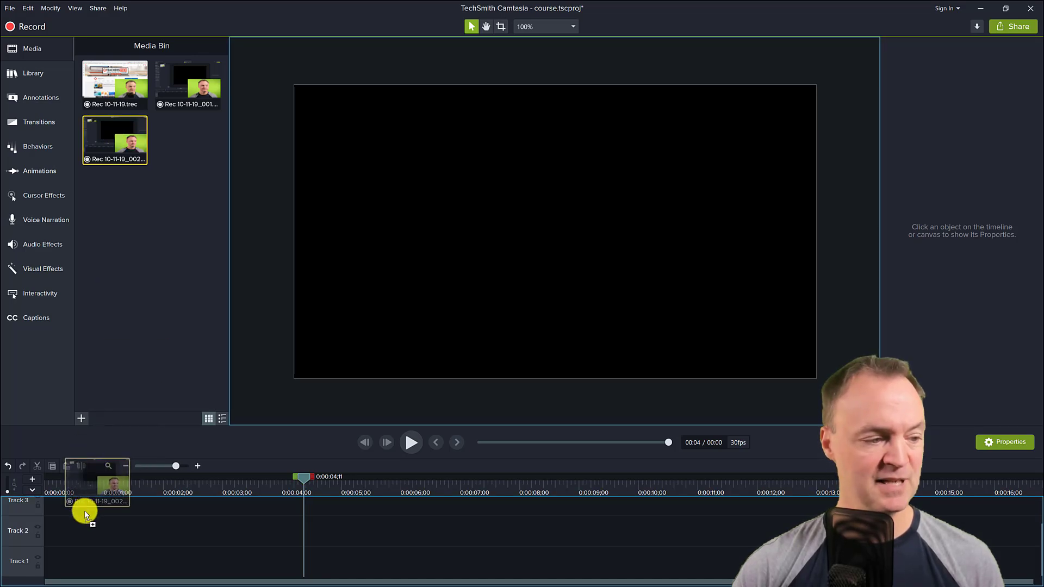
{"action": "left_click_drag", "start_coordinate": [85, 515], "coordinate": [50, 566]}
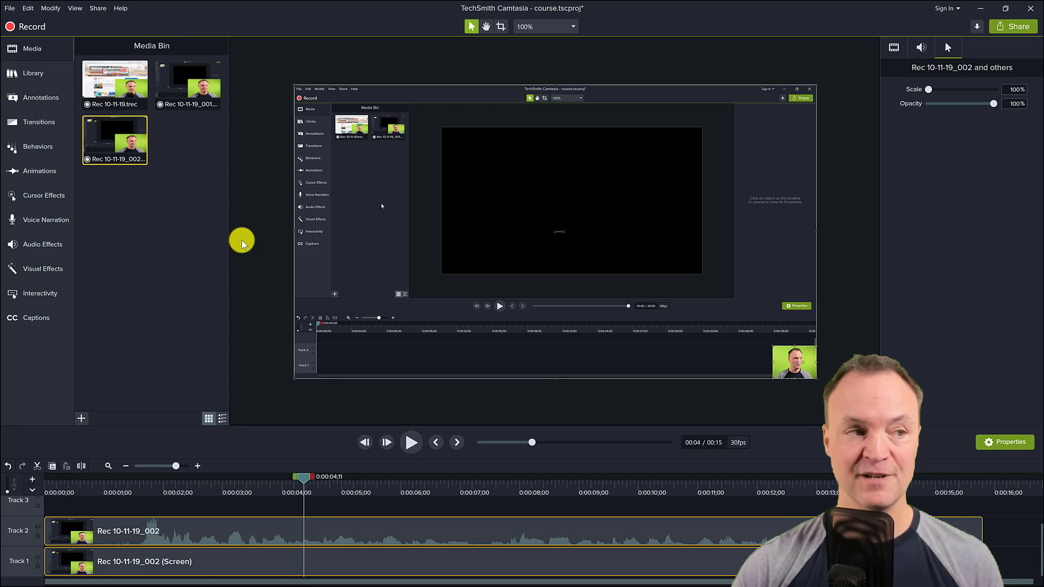
{"action": "mouse_move", "coordinate": [30, 26]}
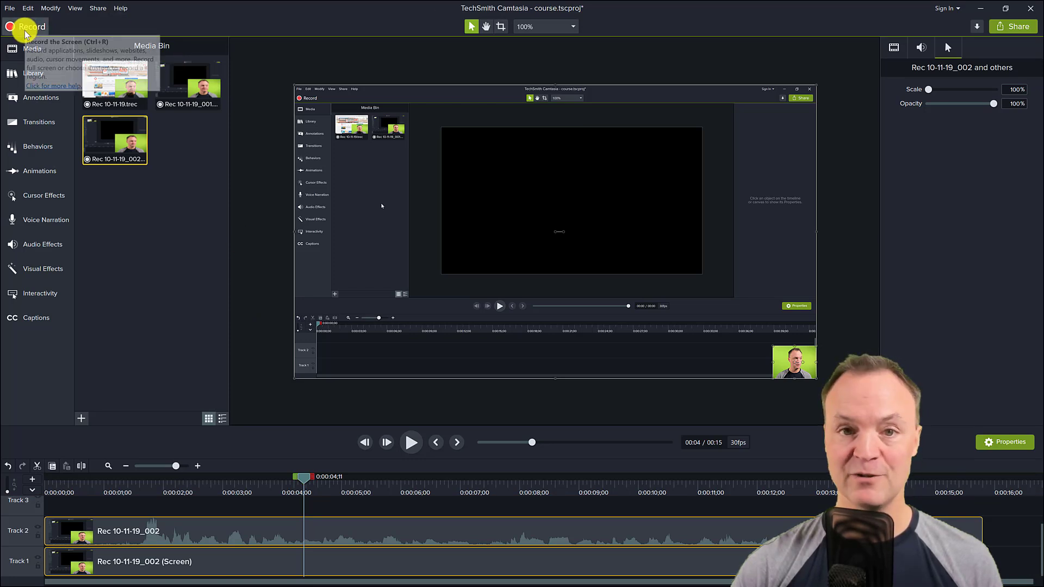
{"action": "mouse_move", "coordinate": [140, 278]}
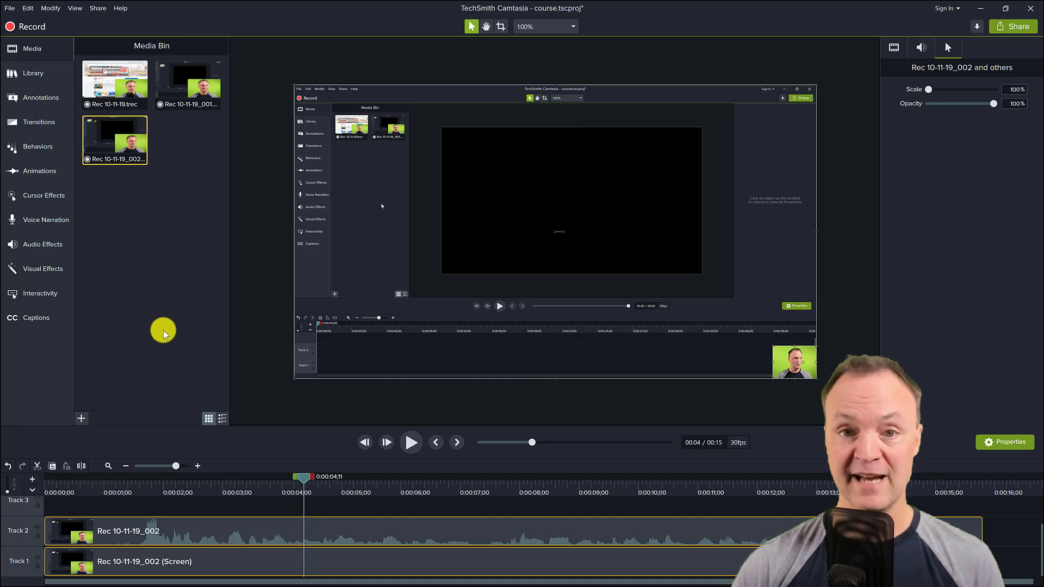
{"action": "mouse_move", "coordinate": [309, 493]}
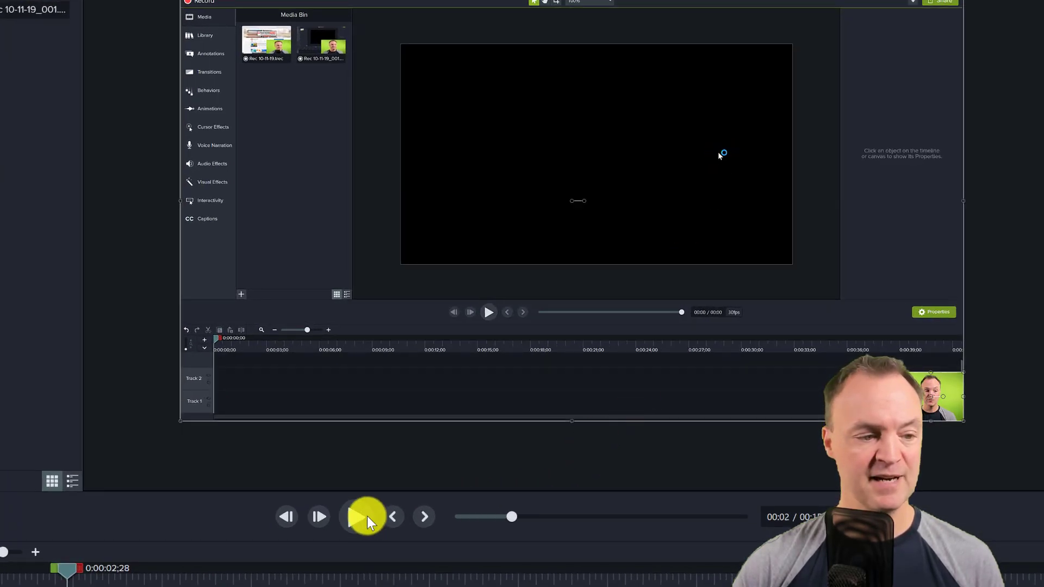
{"action": "left_click", "coordinate": [358, 516]}
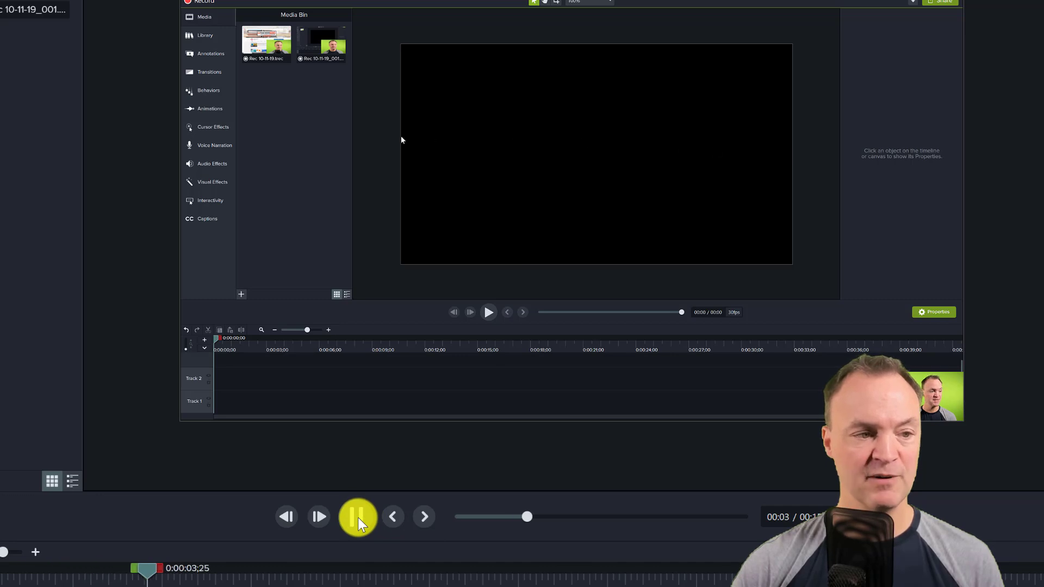
{"action": "left_click", "coordinate": [358, 516]}
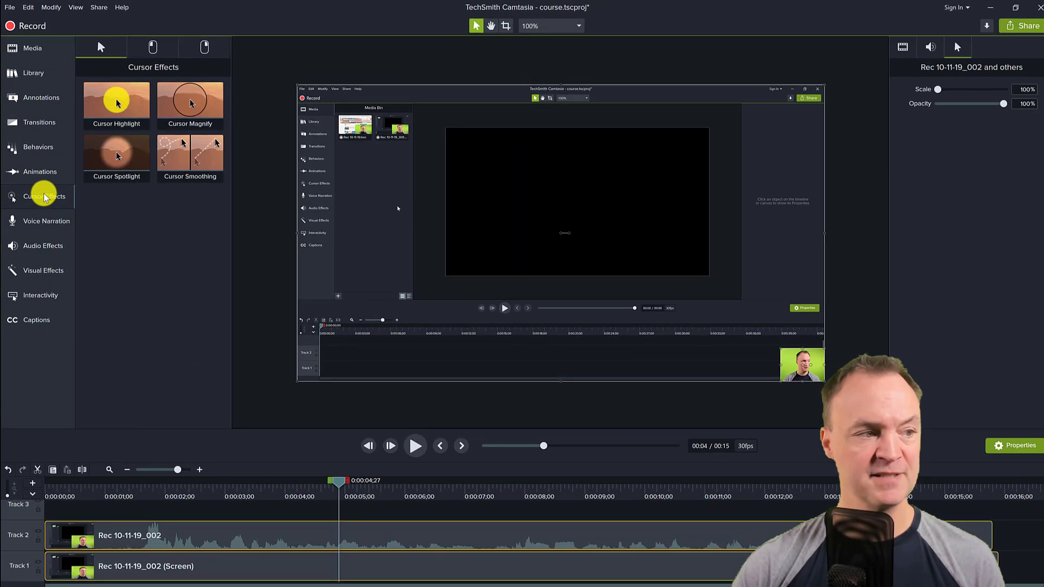
{"action": "mouse_move", "coordinate": [315, 567]}
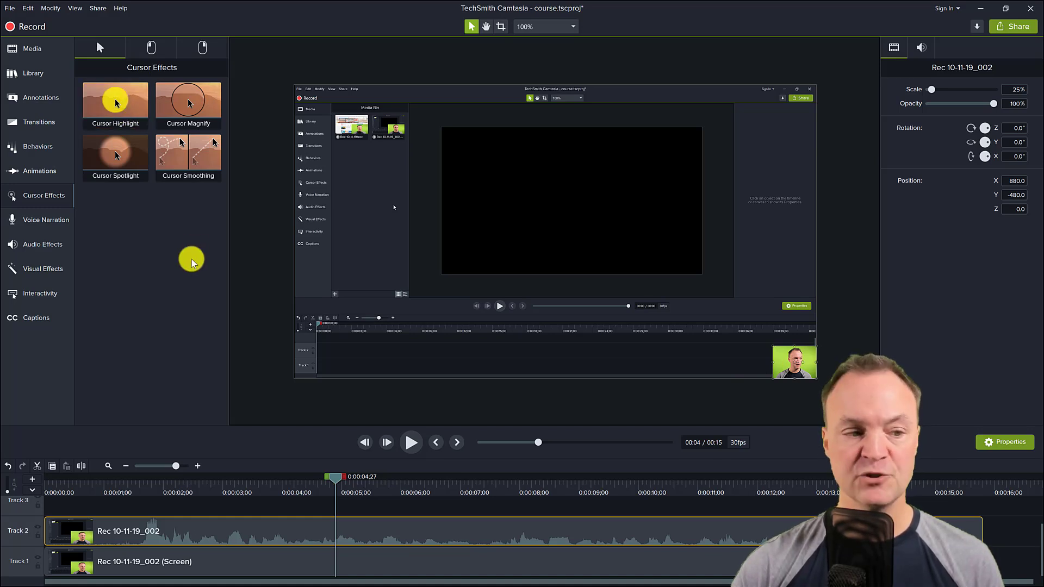
Apply the Cursor Highlight effect to the screen recording clip and preview it
{"action": "left_click", "coordinate": [115, 104]}
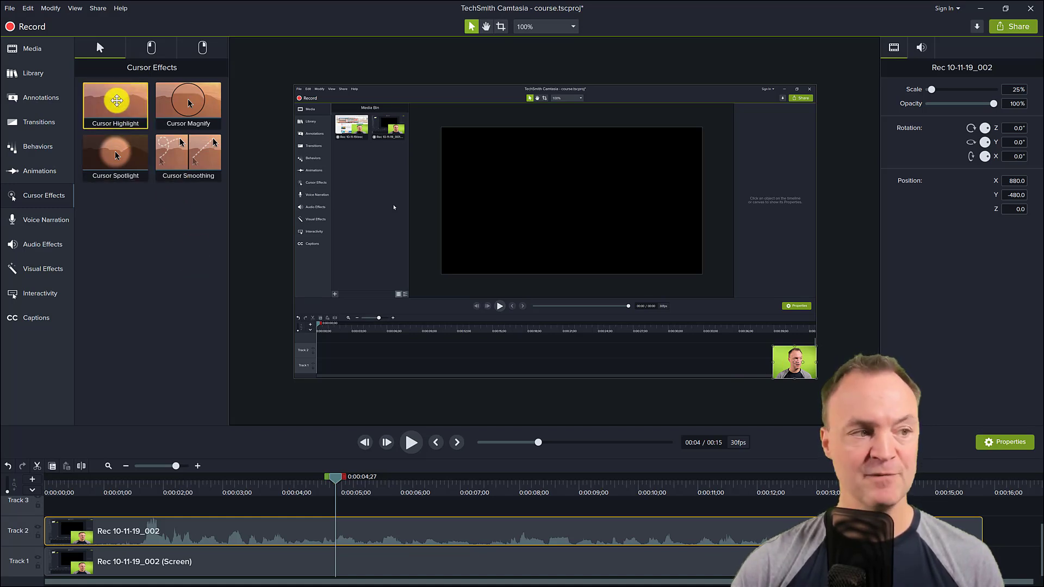
{"action": "left_click_drag", "start_coordinate": [115, 105], "coordinate": [233, 400]}
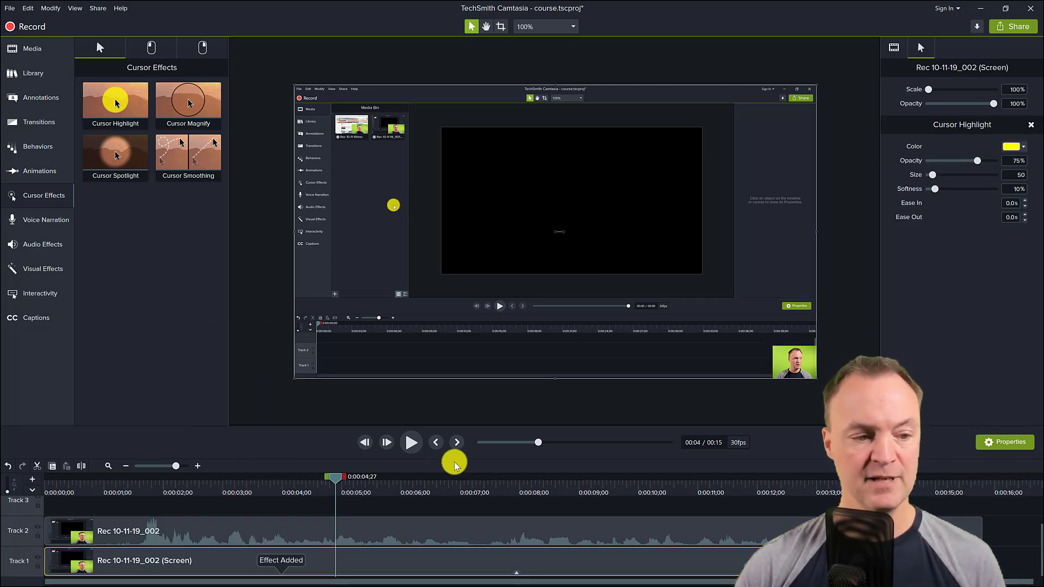
{"action": "left_click", "coordinate": [410, 442]}
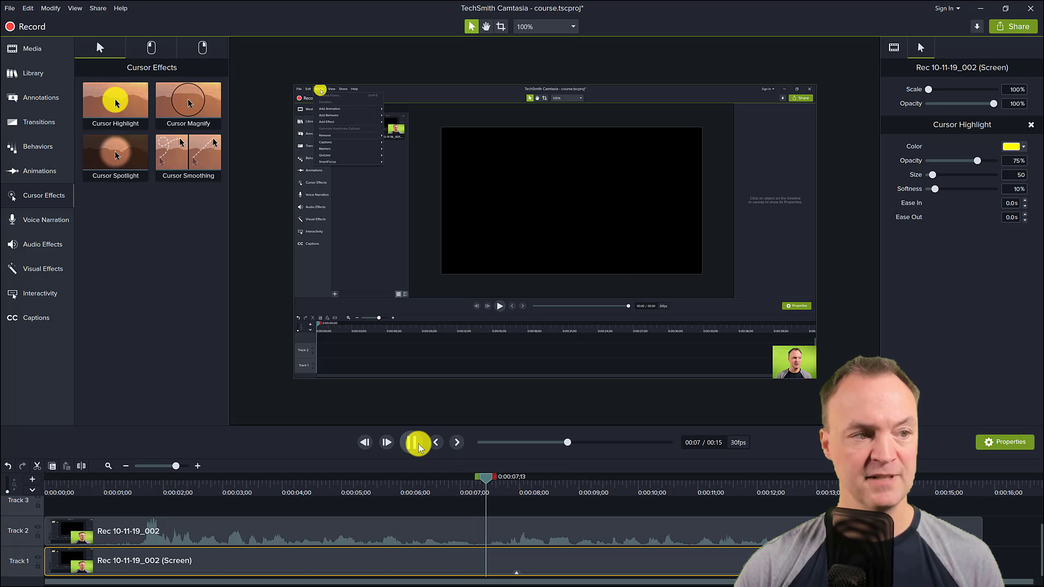
{"action": "left_click", "coordinate": [417, 442]}
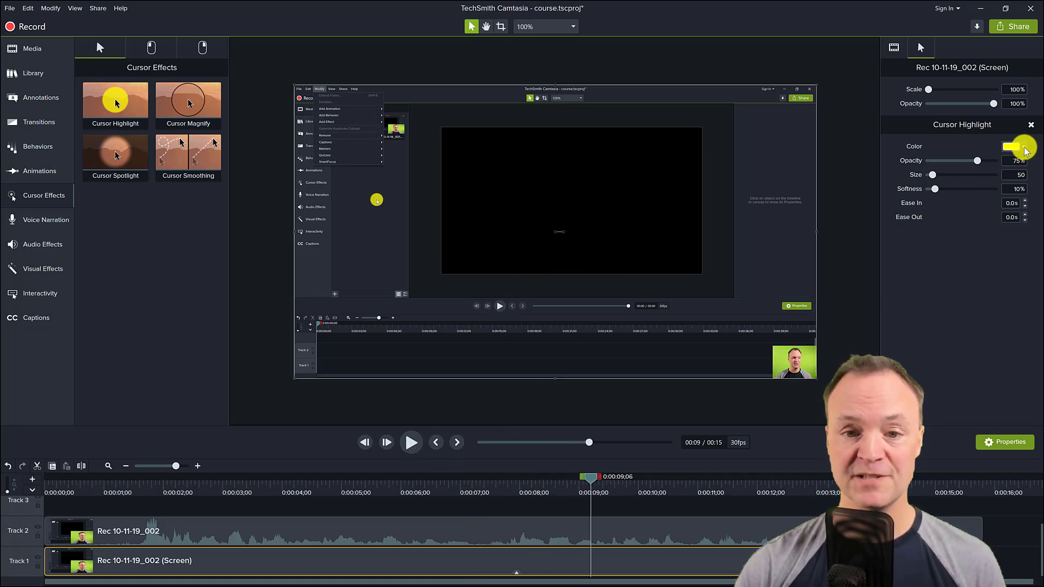
Make the cursor highlight green at size 140, then browse the left- and right-click effects
{"action": "left_click", "coordinate": [1010, 146]}
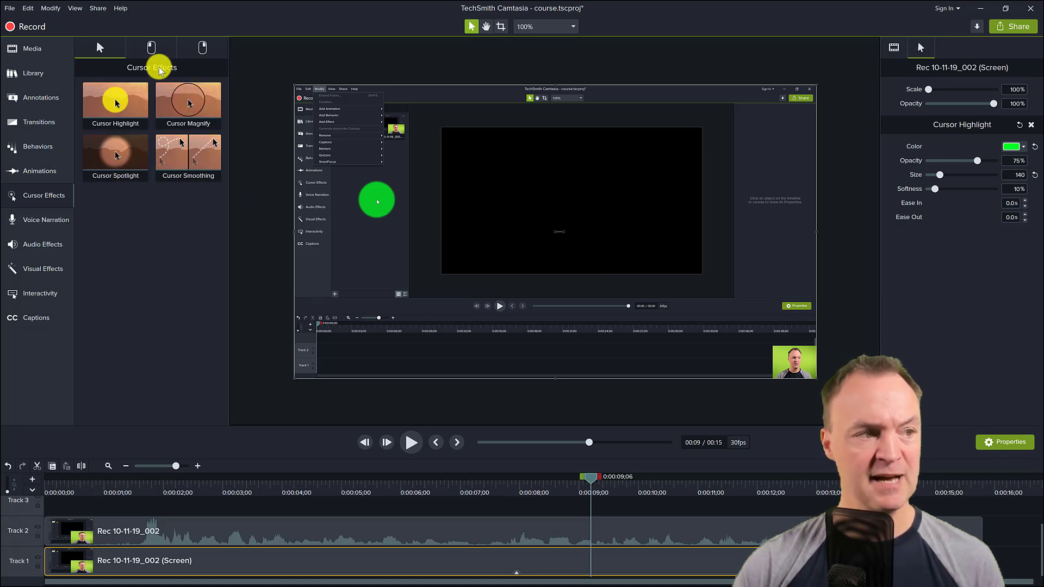
{"action": "left_click", "coordinate": [202, 47]}
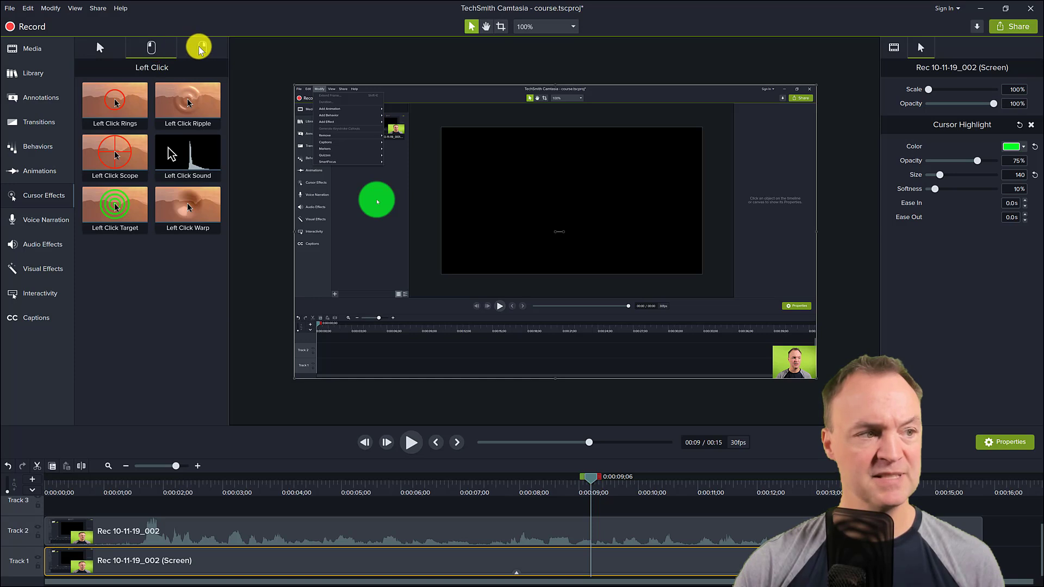
{"action": "left_click", "coordinate": [203, 47]}
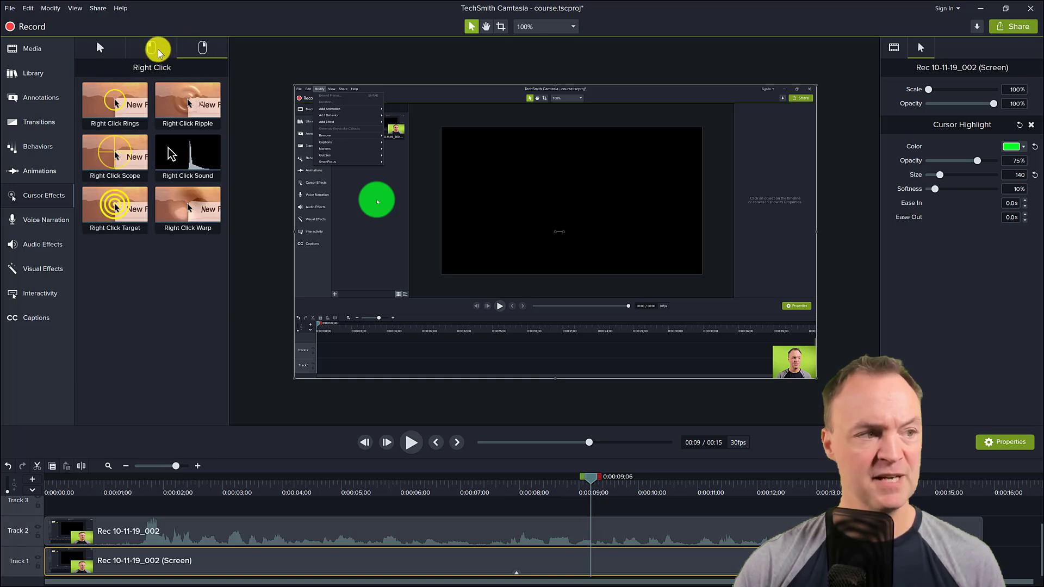
{"action": "left_click", "coordinate": [100, 47]}
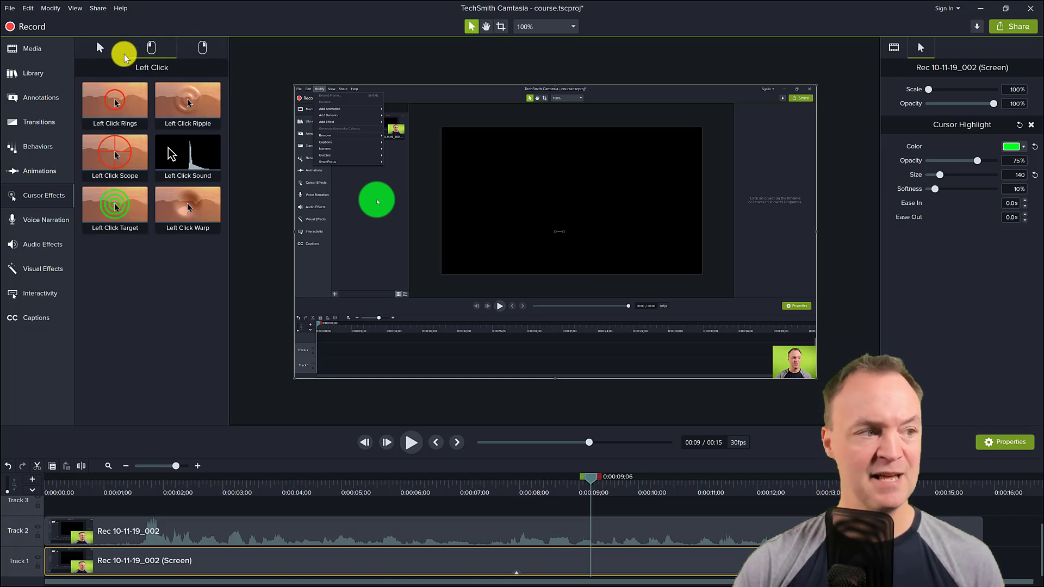
{"action": "mouse_move", "coordinate": [104, 52]}
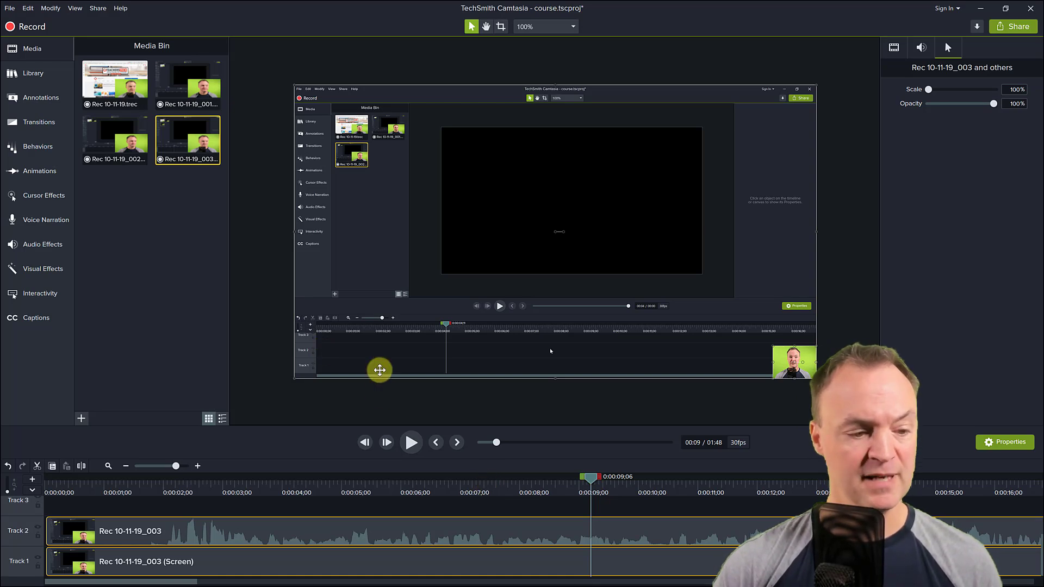
{"action": "left_click_drag", "start_coordinate": [592, 477], "coordinate": [552, 478]}
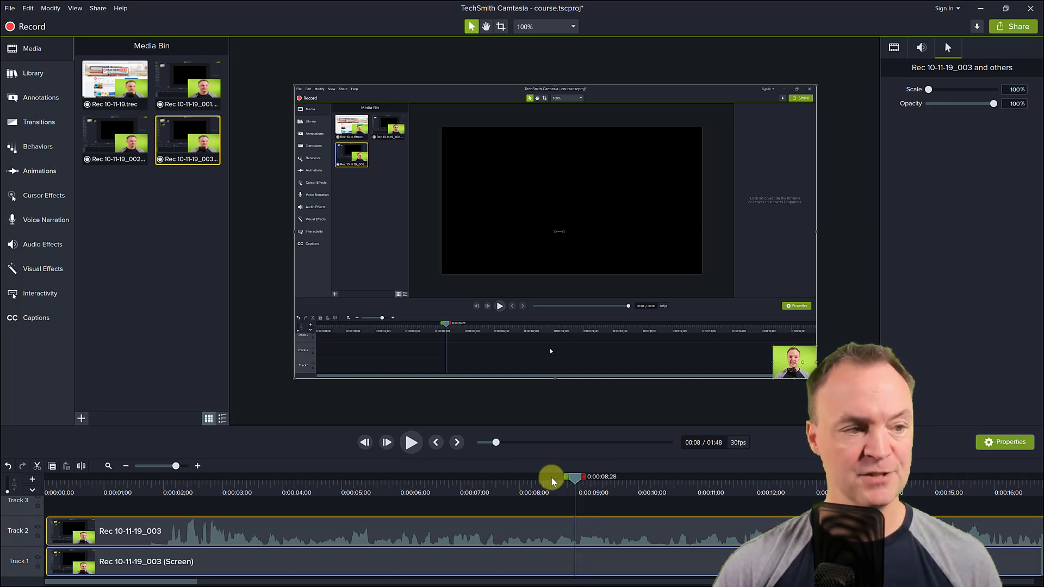
{"action": "left_click_drag", "start_coordinate": [552, 477], "coordinate": [399, 477]}
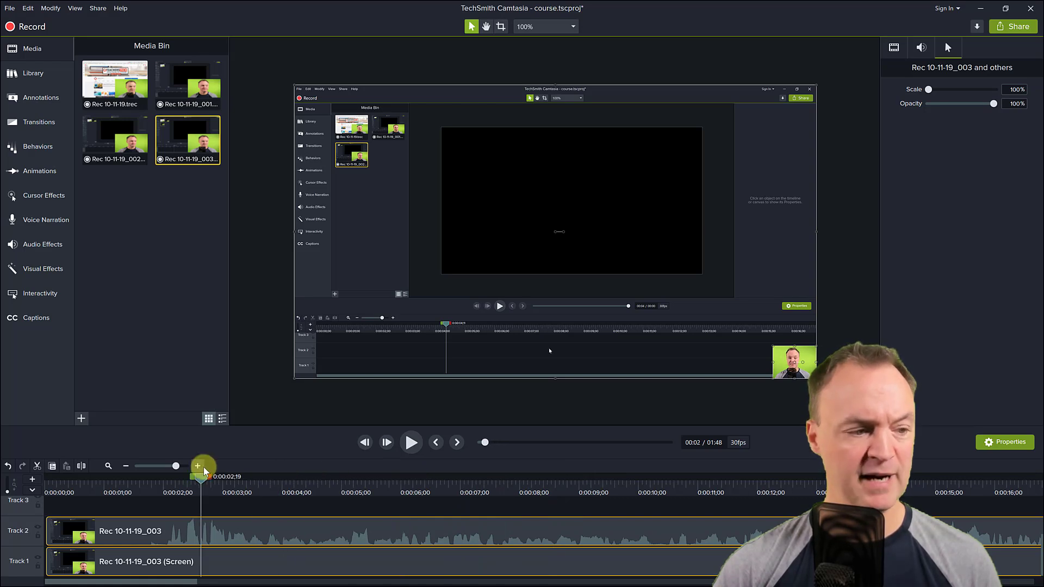
{"action": "mouse_move", "coordinate": [411, 442]}
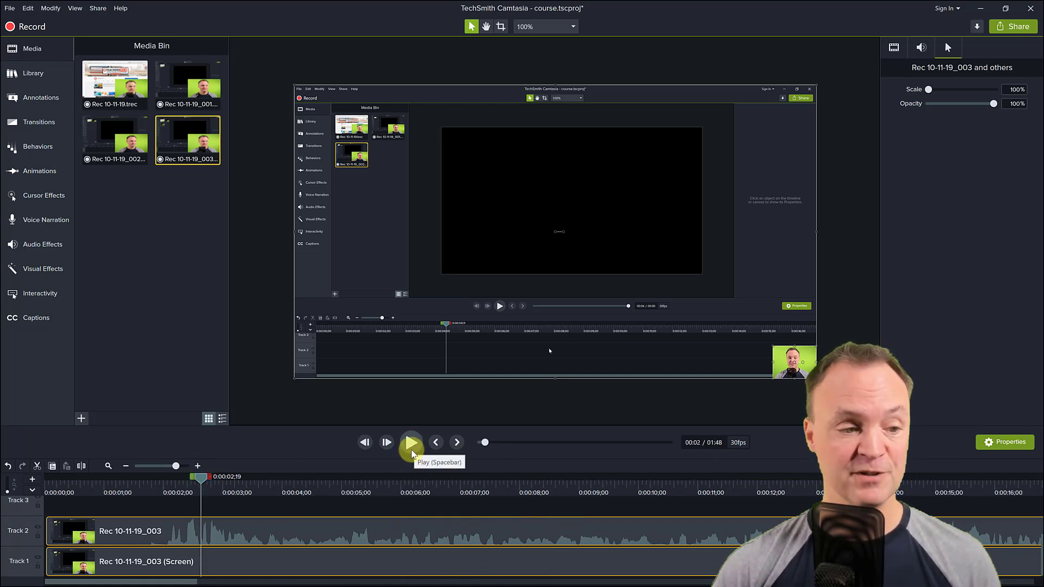
{"action": "left_click", "coordinate": [411, 442]}
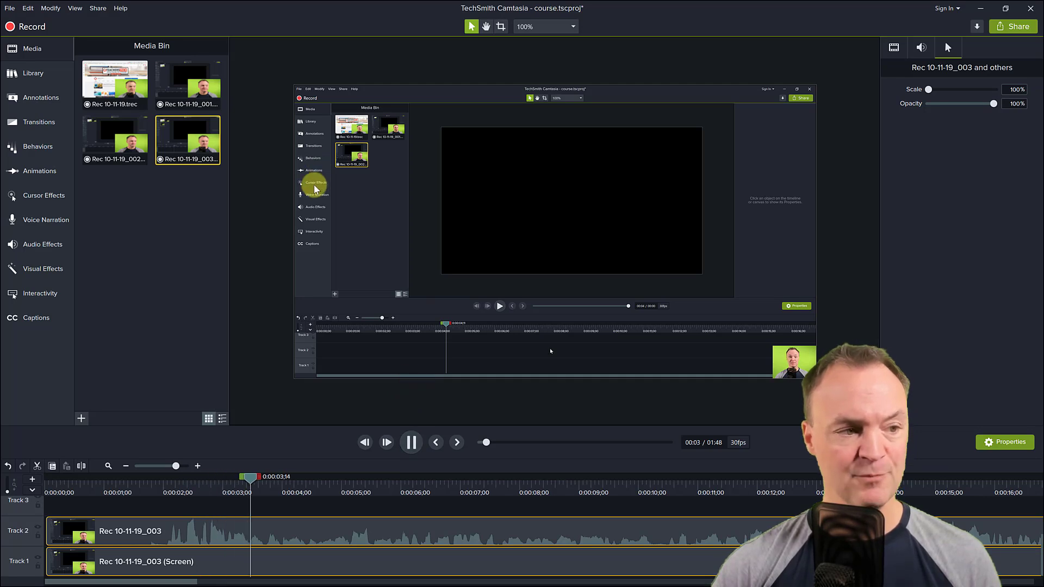
{"action": "left_click", "coordinate": [411, 442]}
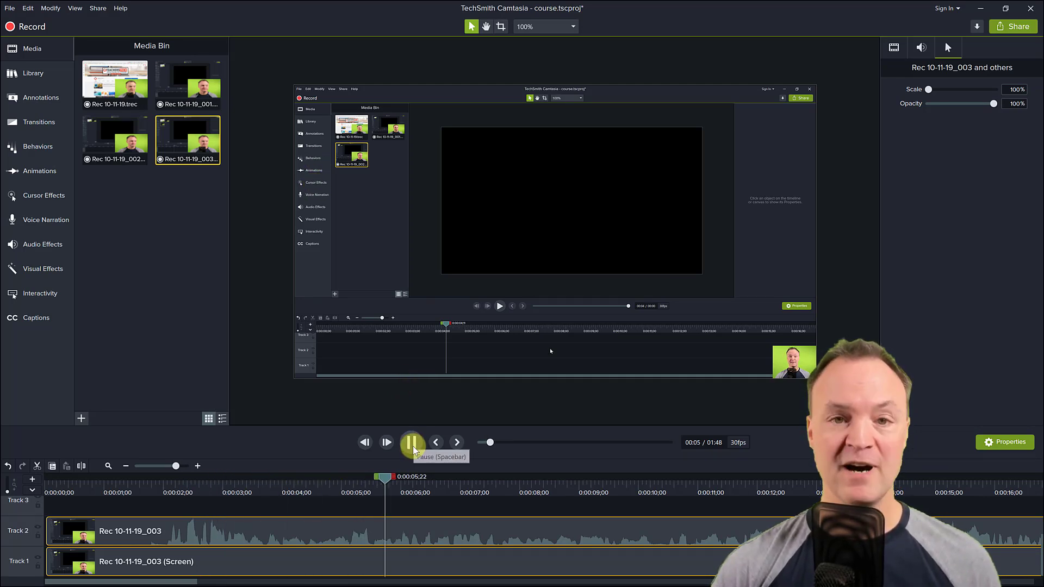
{"action": "left_click", "coordinate": [411, 442]}
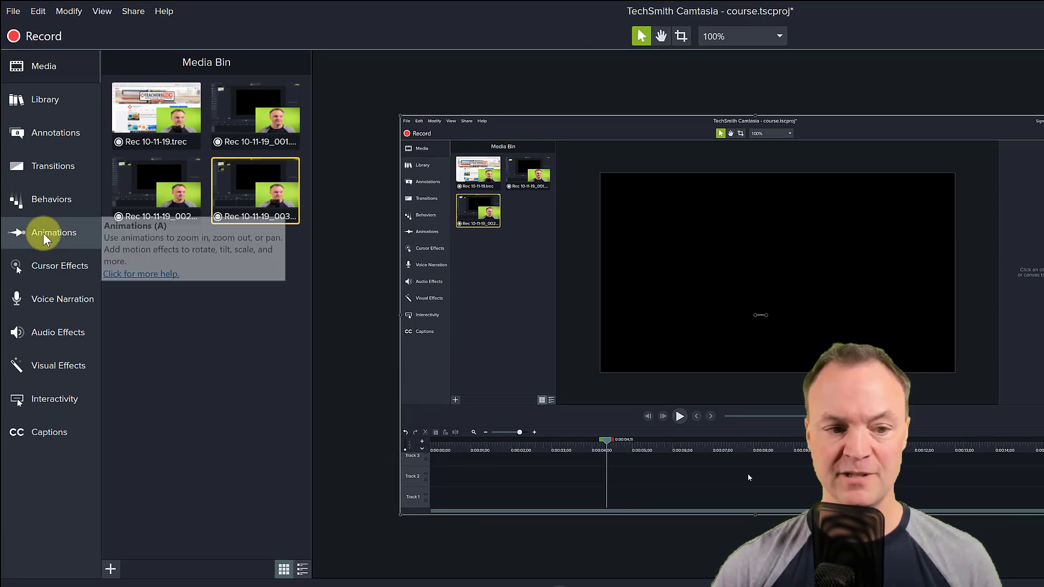
Zoom the Zoom-n-Pan rectangle onto the upper-left area and preview it around 8 seconds
{"action": "left_click", "coordinate": [53, 232]}
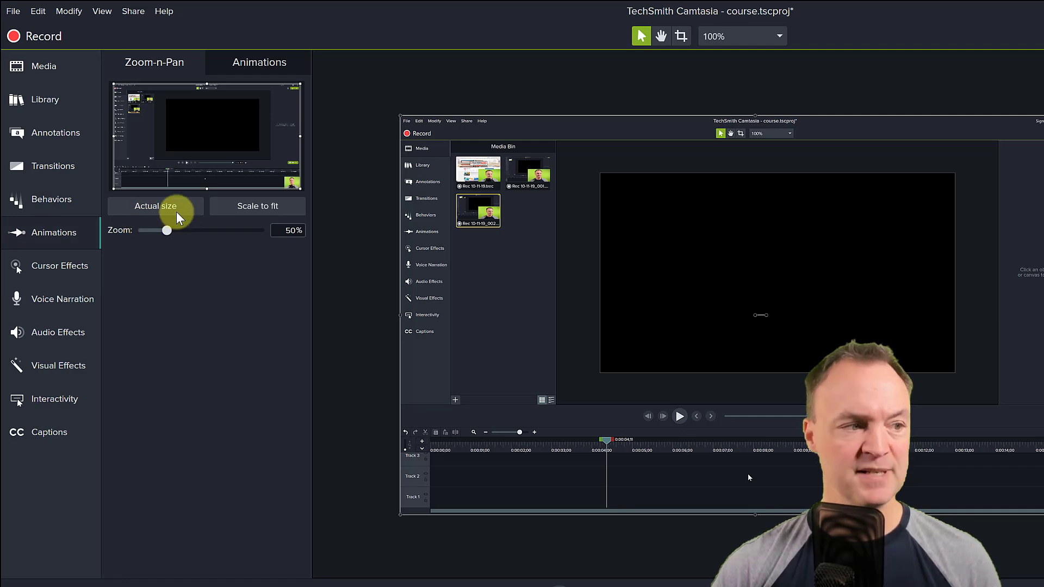
{"action": "left_click_drag", "start_coordinate": [166, 230], "coordinate": [139, 183]}
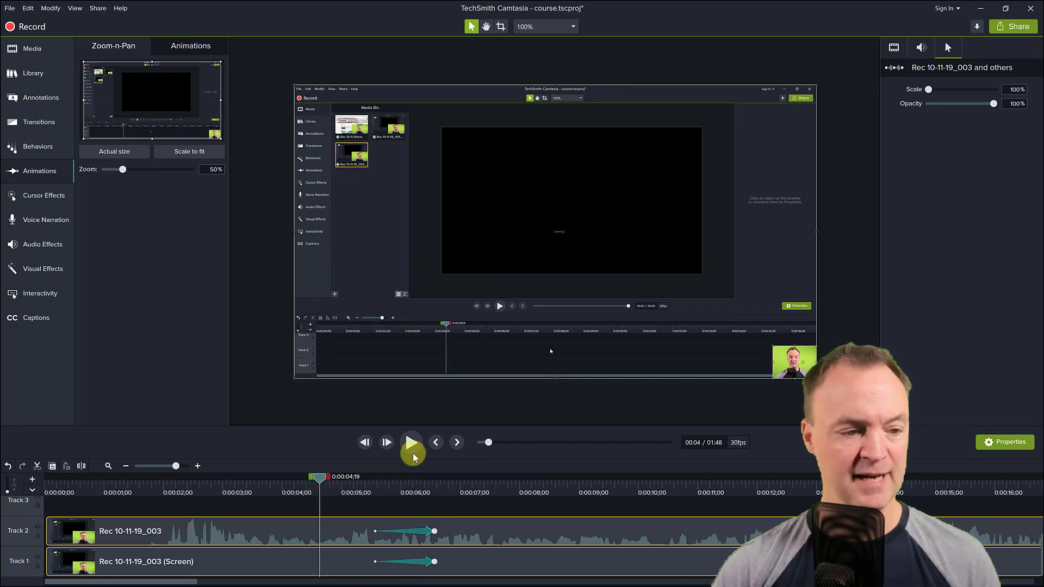
{"action": "left_click", "coordinate": [410, 442]}
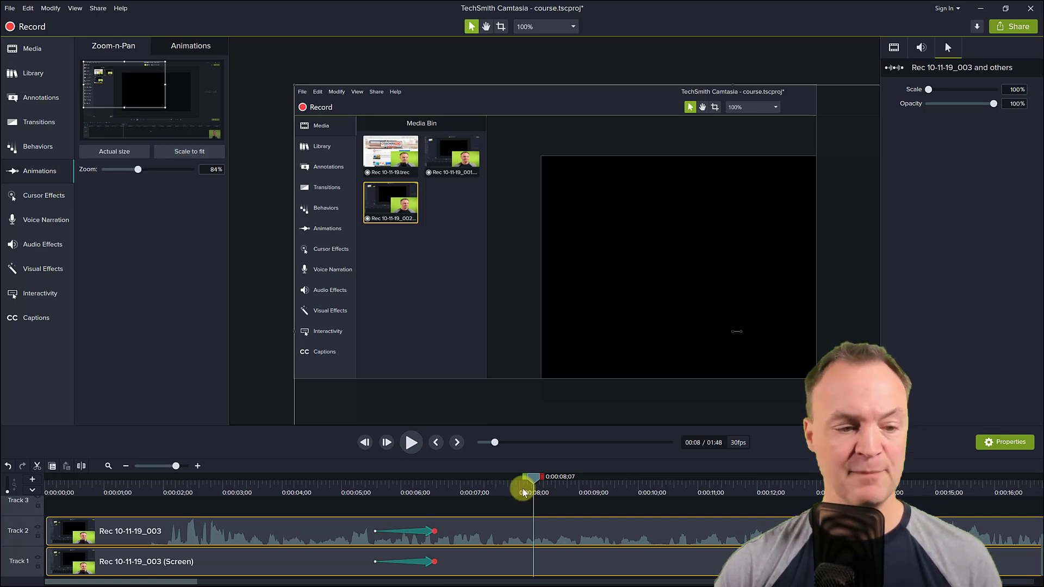
{"action": "left_click", "coordinate": [411, 442]}
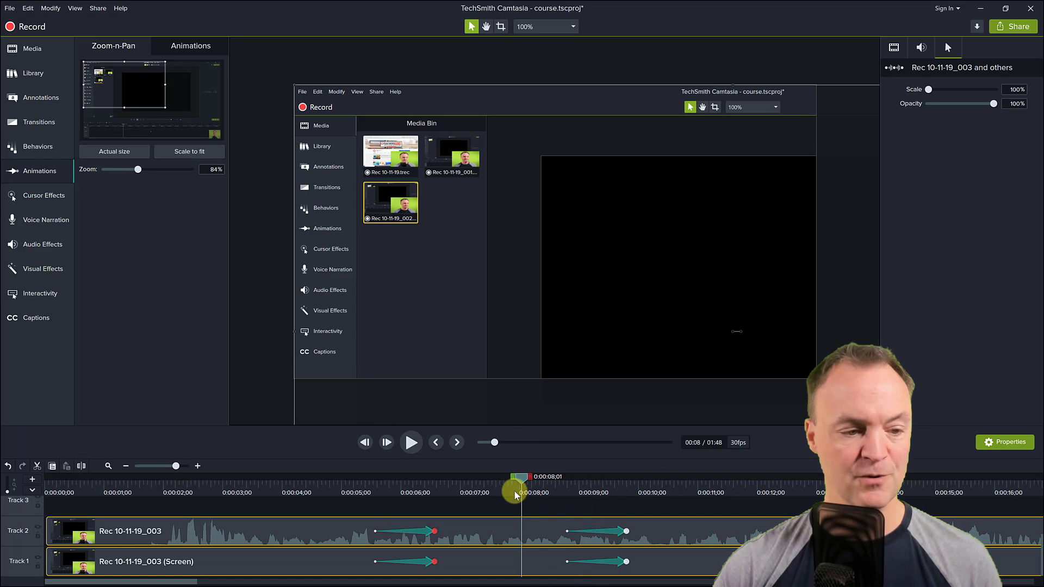
{"action": "left_click", "coordinate": [411, 442]}
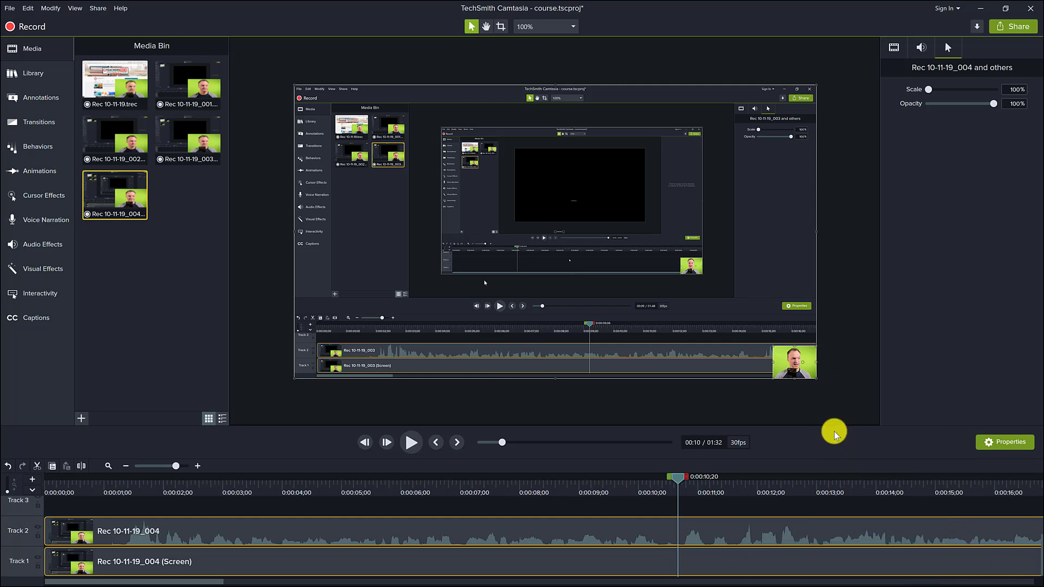
{"action": "mouse_move", "coordinate": [812, 426]}
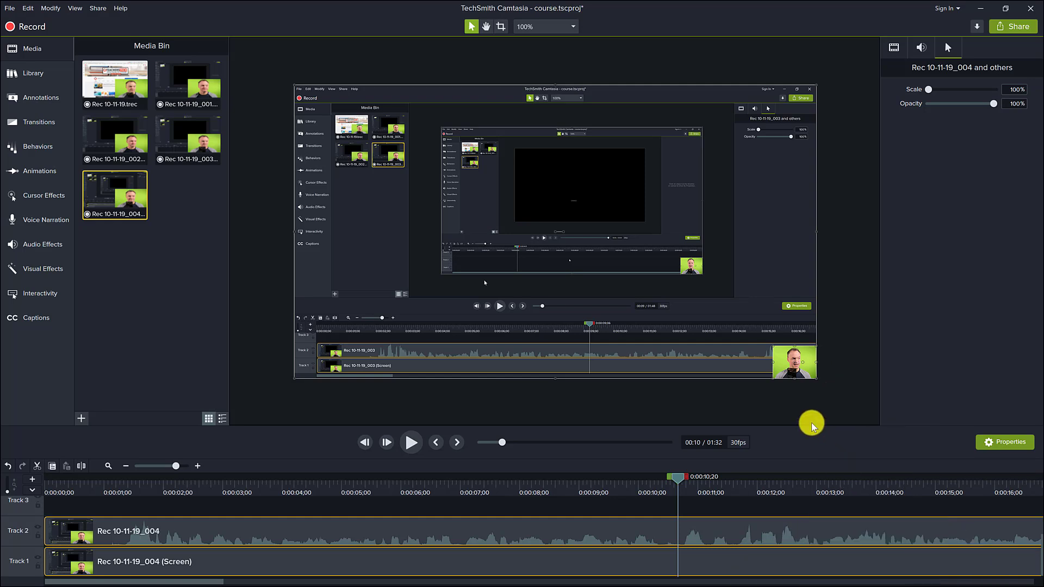
{"action": "mouse_move", "coordinate": [592, 551]}
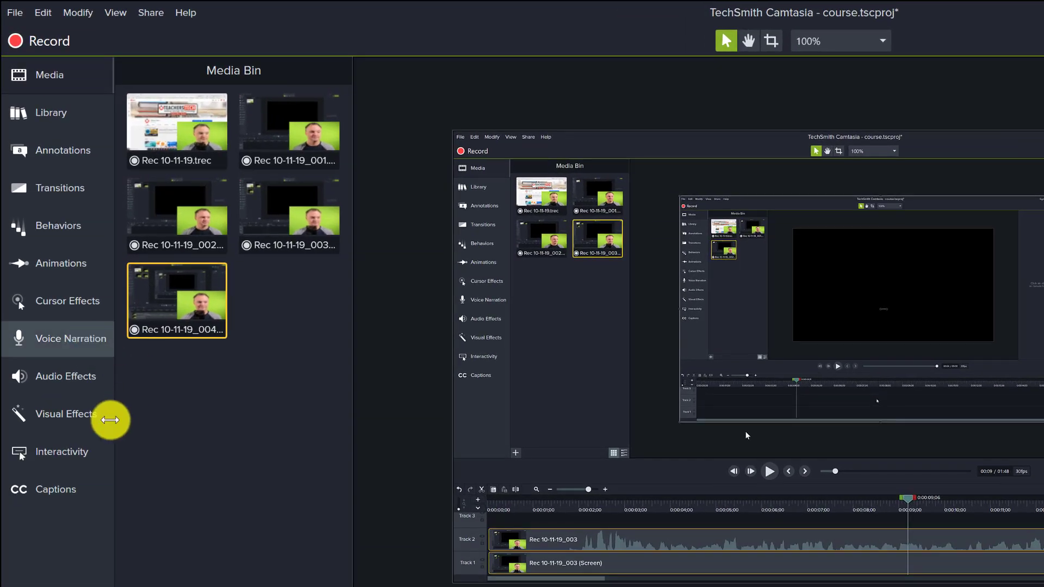
Show the Visual Effects collection from the left tools panel
{"action": "left_click", "coordinate": [65, 413]}
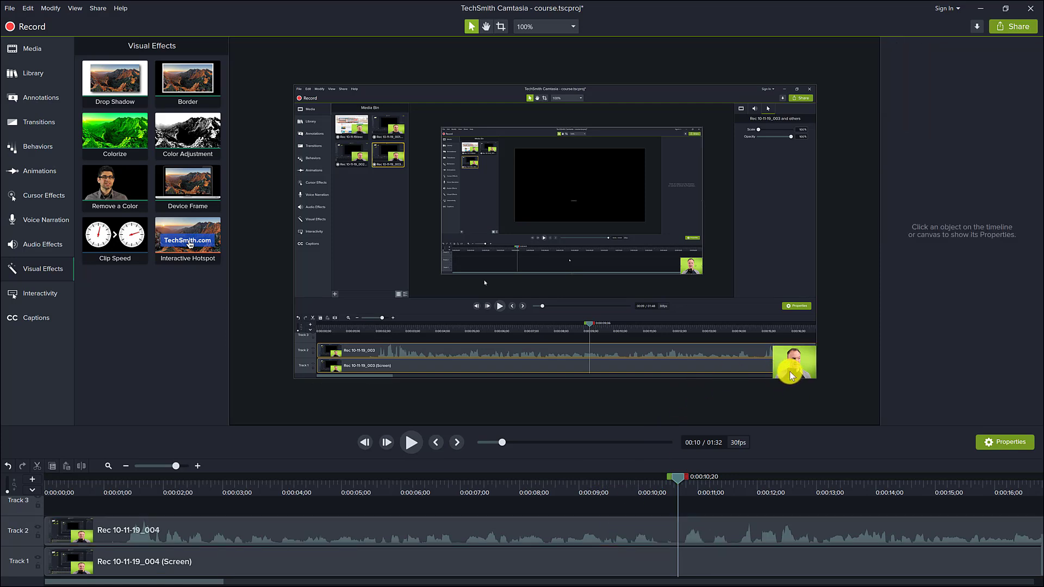
Add Remove a Color to the webcam overlay, scale it to 92.7%, and open its color choices
{"action": "left_click", "coordinate": [794, 362]}
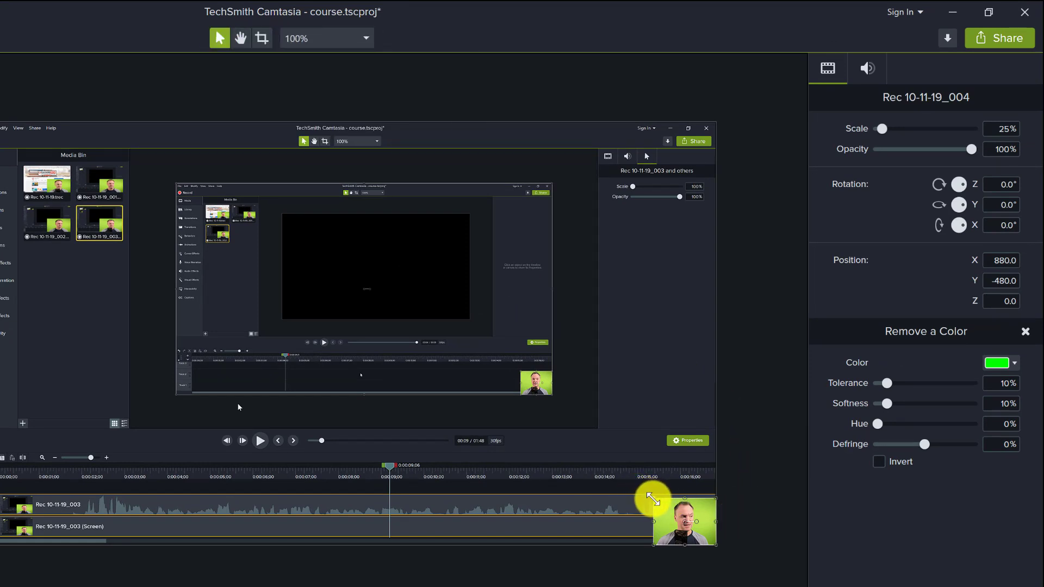
{"action": "left_click_drag", "start_coordinate": [654, 499], "coordinate": [486, 369]}
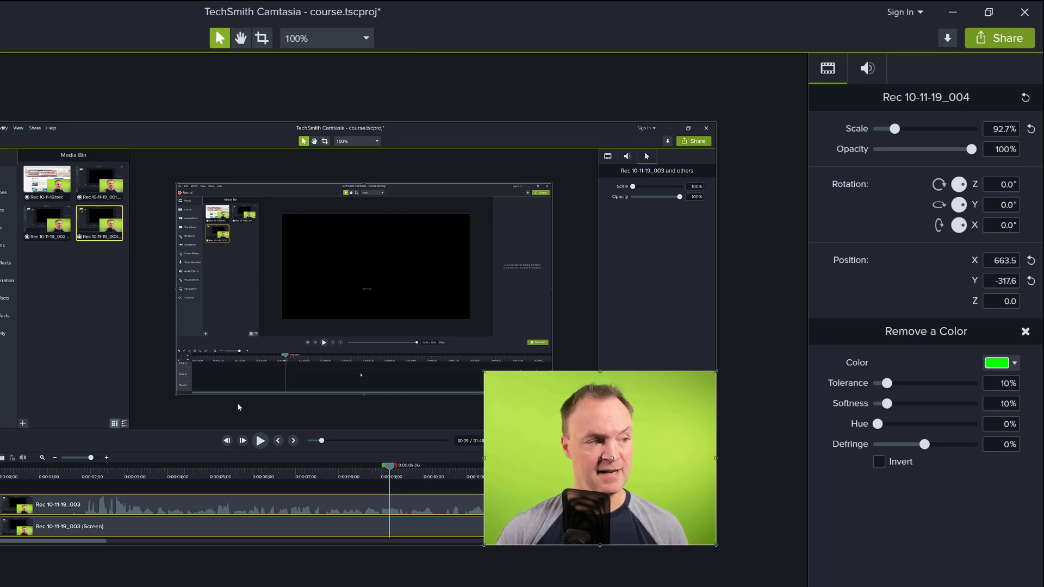
{"action": "left_click", "coordinate": [600, 458]}
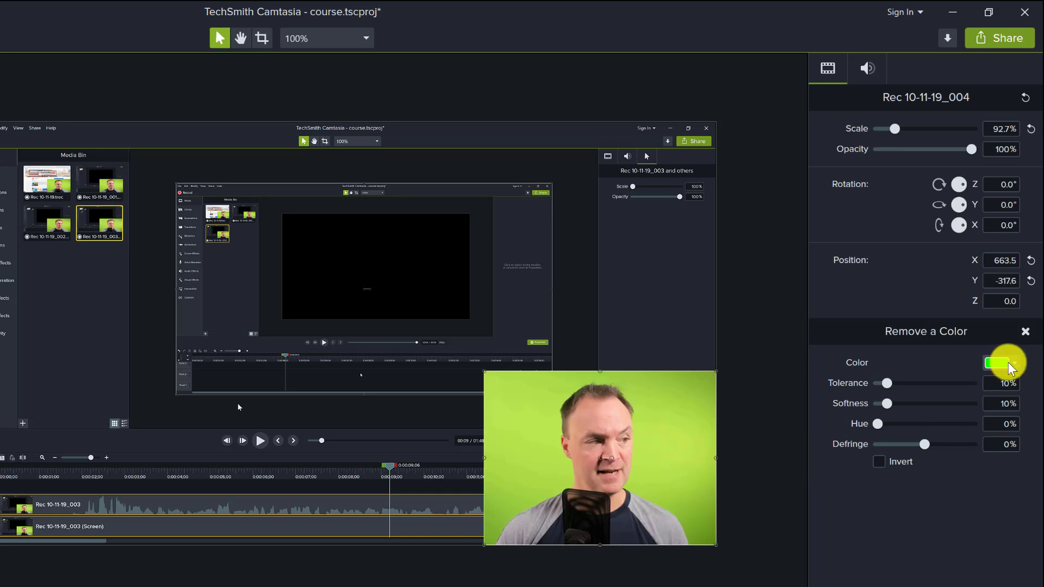
{"action": "left_click", "coordinate": [997, 363]}
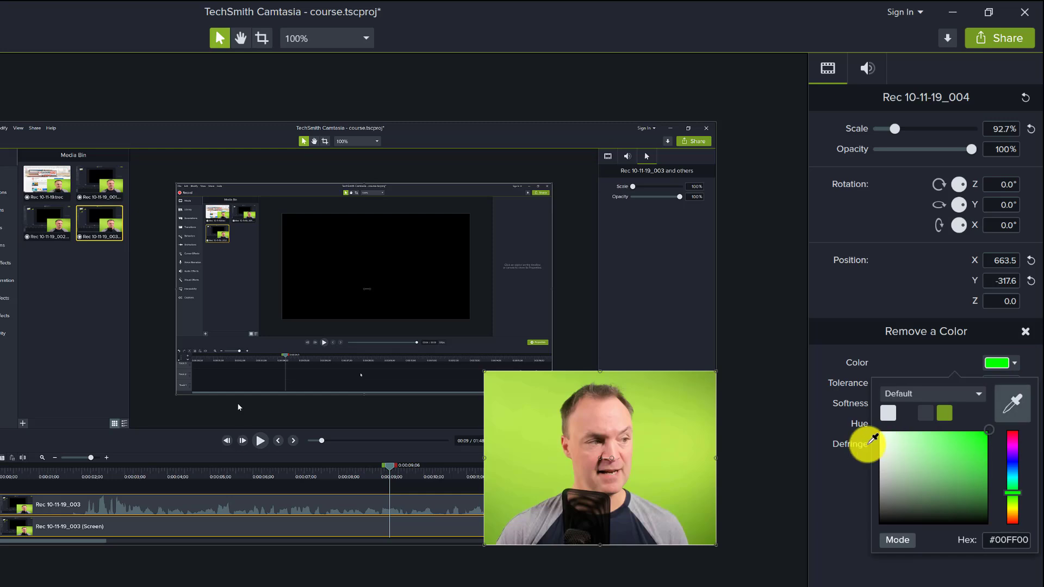
Key out the green backdrop at 16% tolerance and scale the webcam clip to 114.7%
{"action": "left_click", "coordinate": [629, 486]}
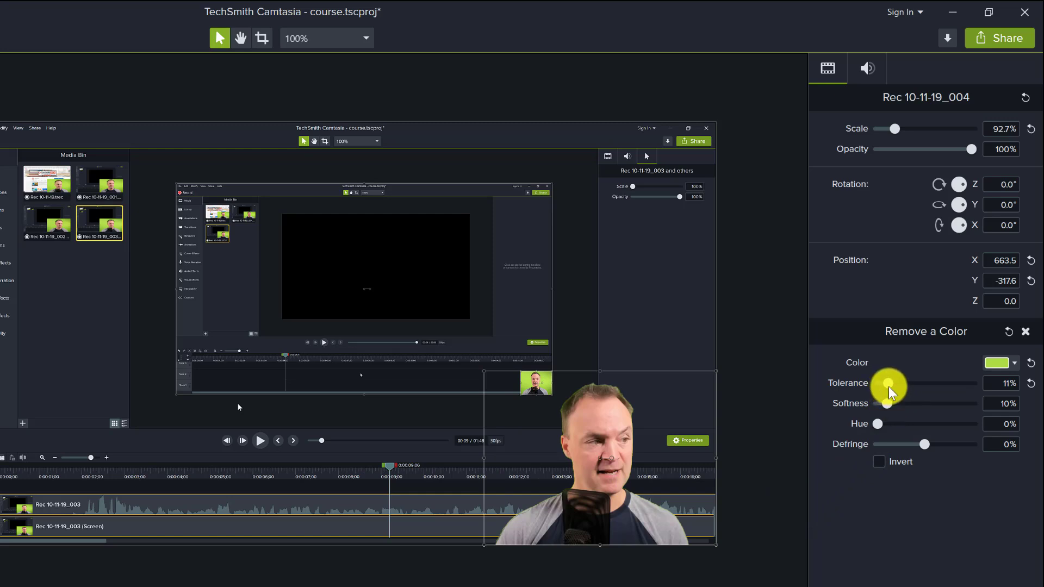
{"action": "left_click_drag", "start_coordinate": [888, 391], "coordinate": [895, 390]}
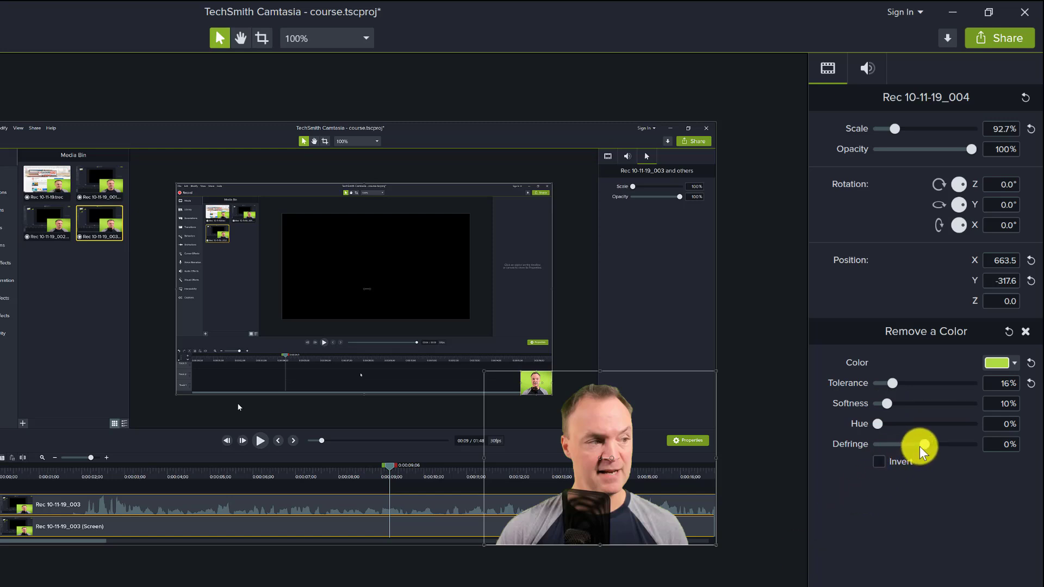
{"action": "left_click_drag", "start_coordinate": [922, 444], "coordinate": [942, 444]}
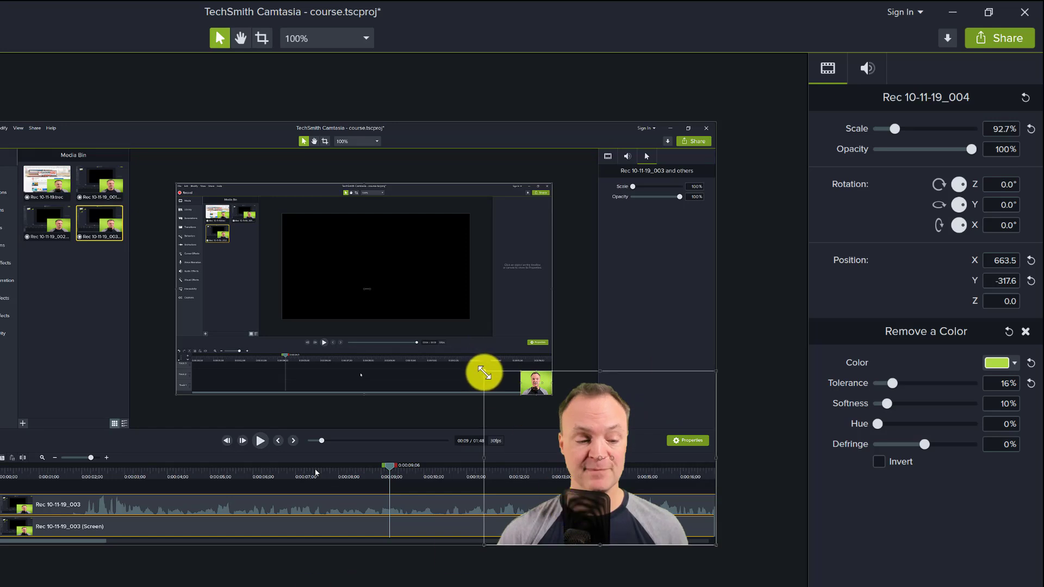
{"action": "left_click_drag", "start_coordinate": [484, 372], "coordinate": [429, 331]}
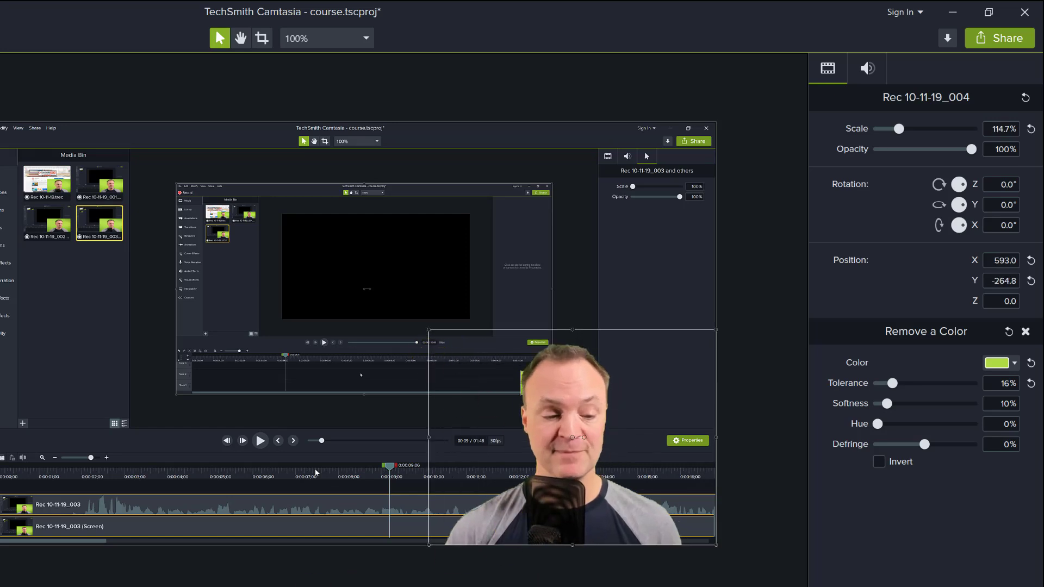